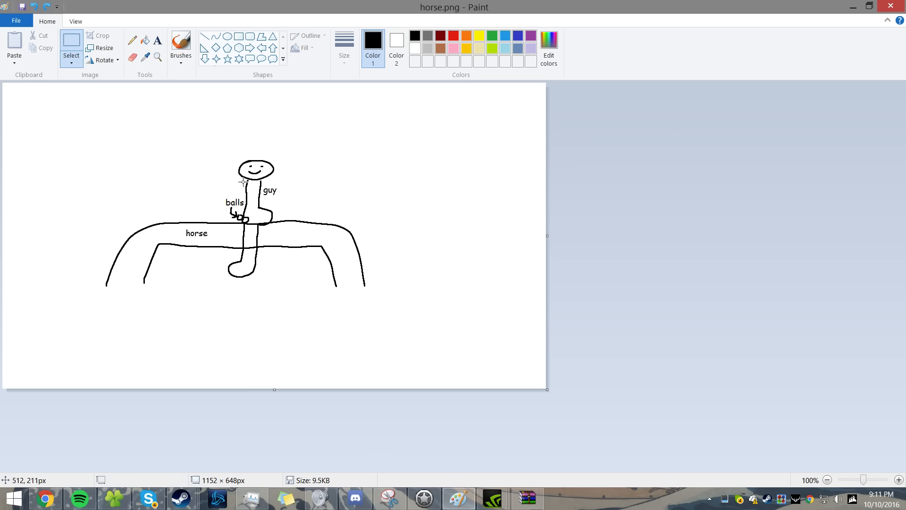
- Activate the Brushes tool on the horse-and-rider sketch
left_click(180, 46)
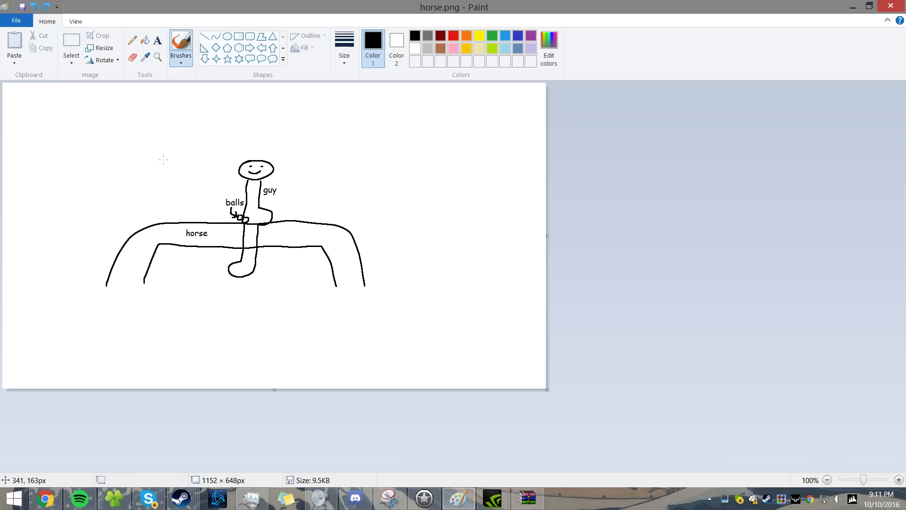
mouse_move(135, 213)
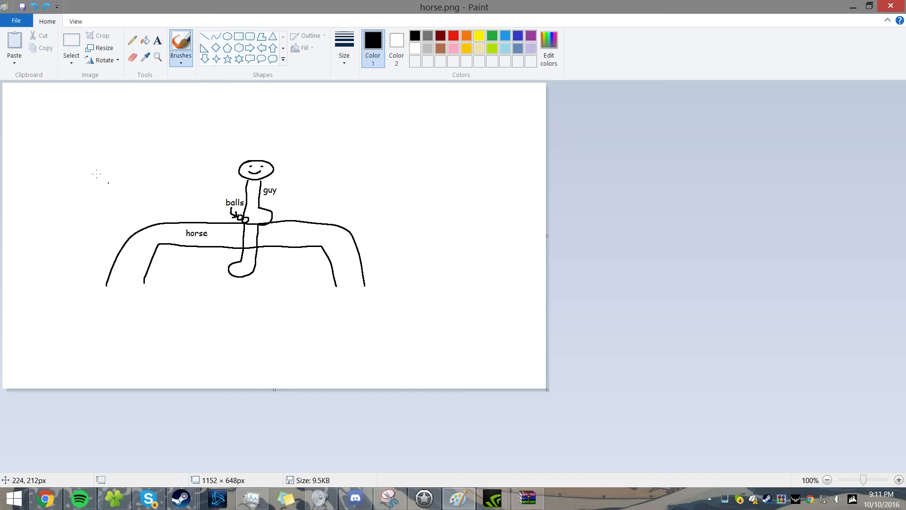
mouse_move(120, 142)
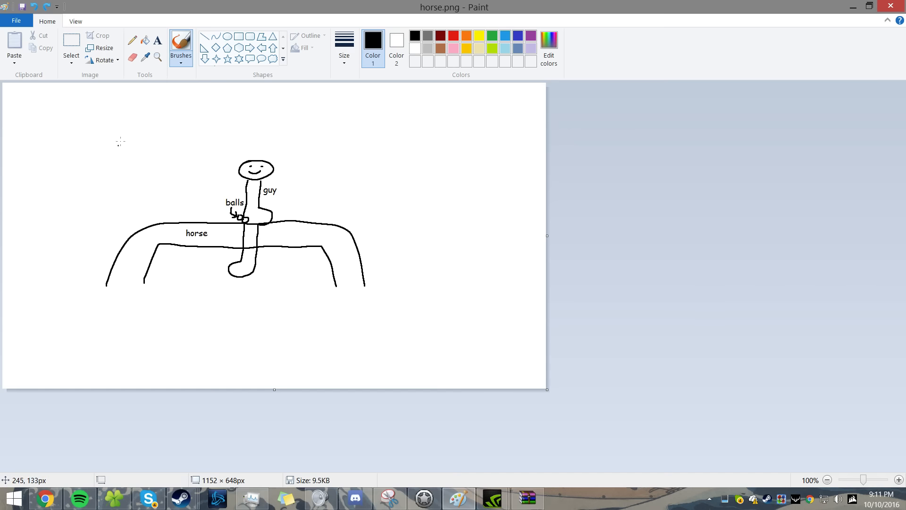
mouse_move(378, 255)
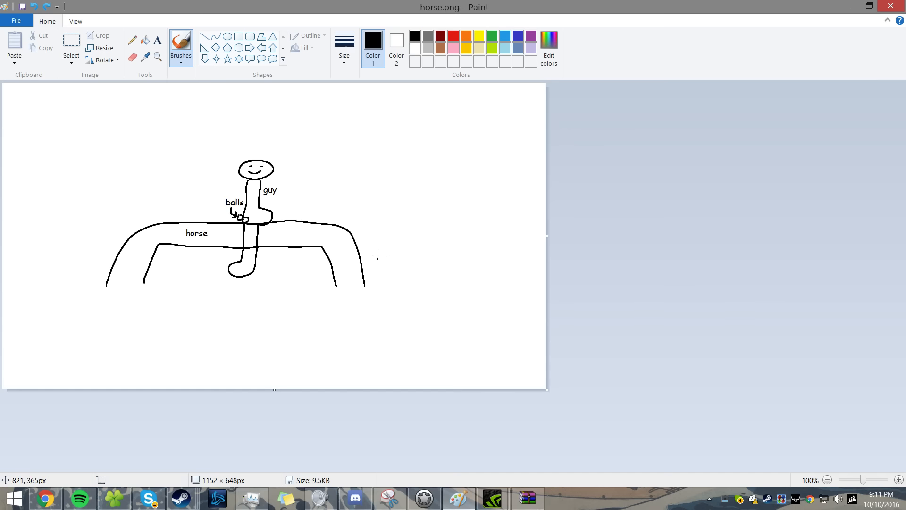
- Create a new blank picture, discarding unsaved changes to horse.png
left_click(16, 21)
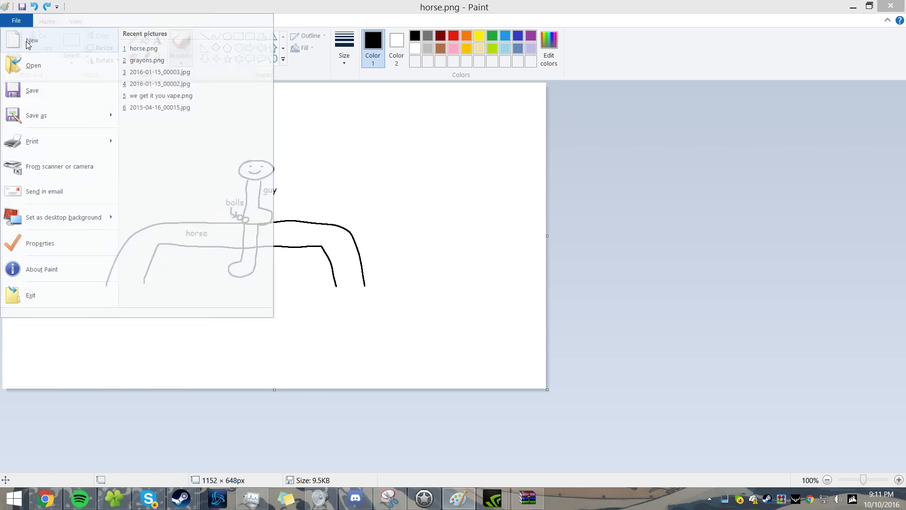
left_click(32, 41)
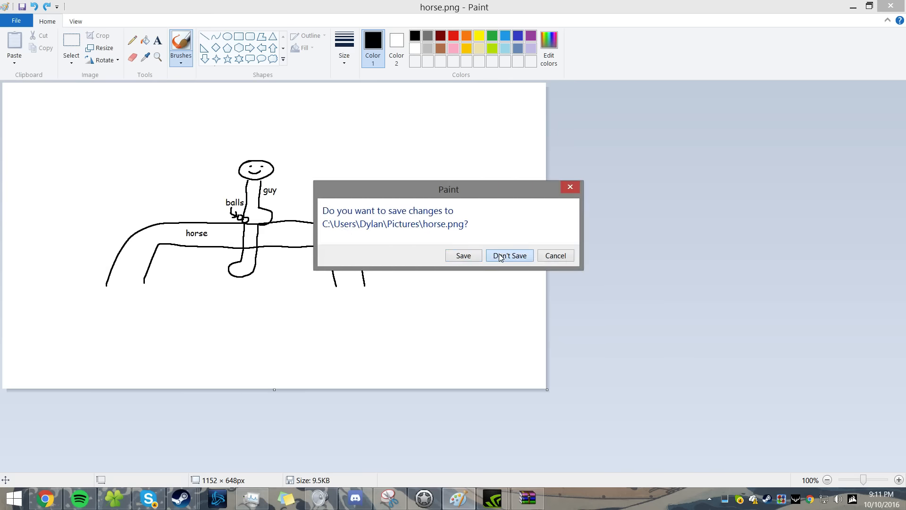
left_click(510, 255)
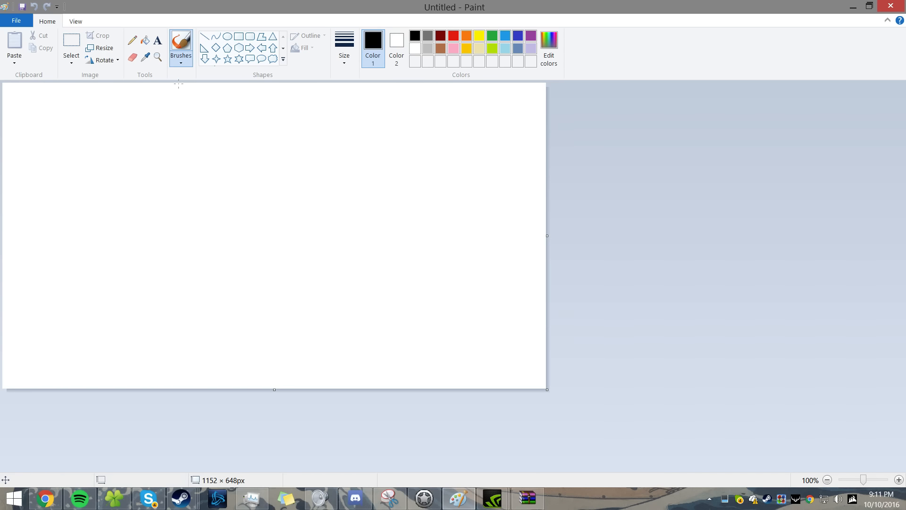
mouse_move(164, 293)
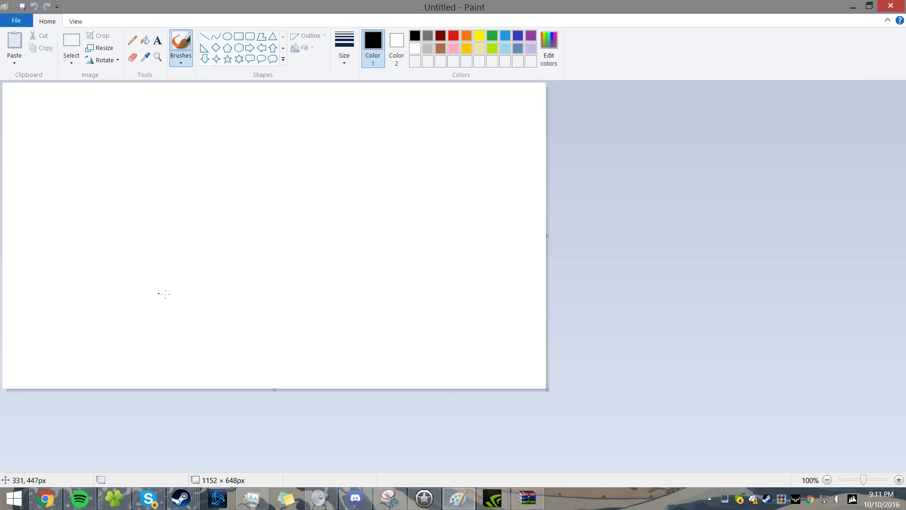
mouse_move(180, 330)
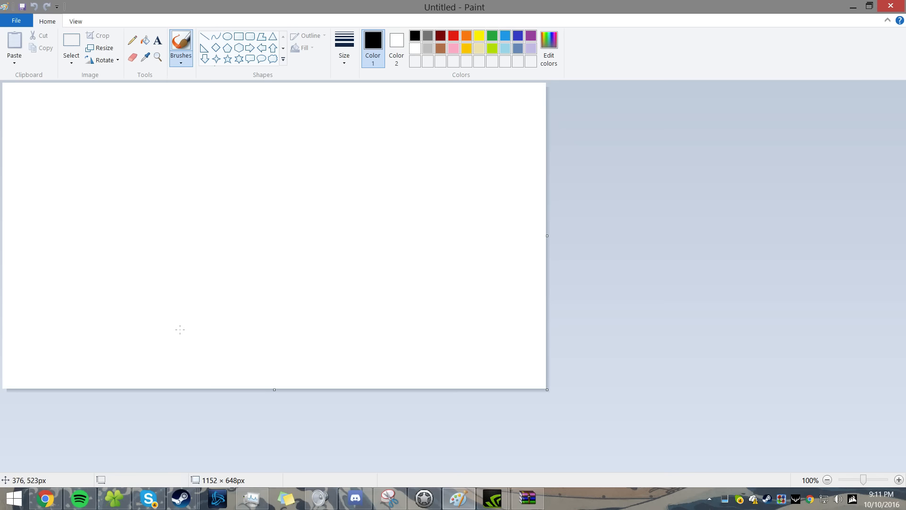
mouse_move(164, 318)
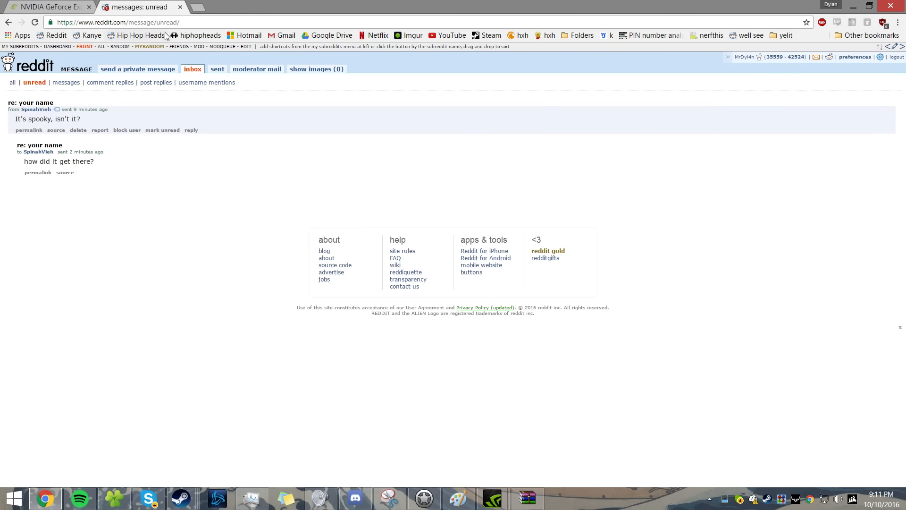
- Find a horse photo on Google Images and save it to Pictures
type("hor")
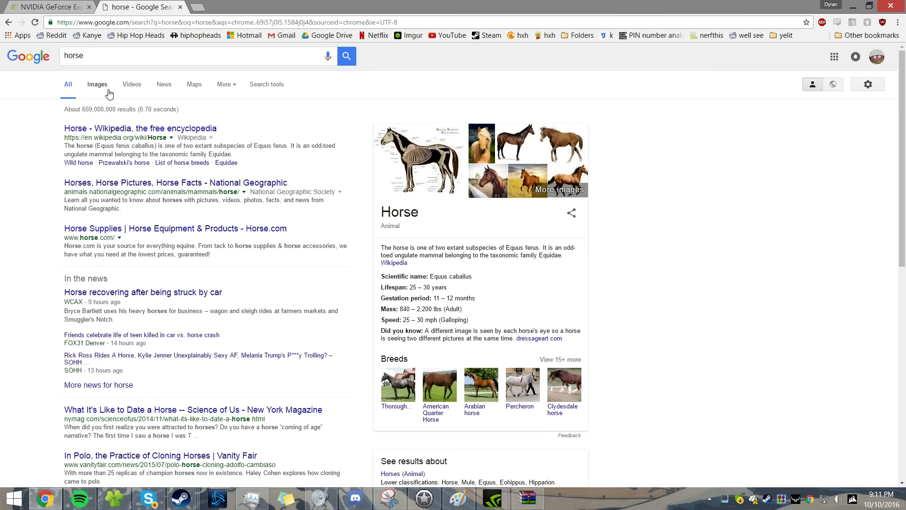
left_click(97, 84)
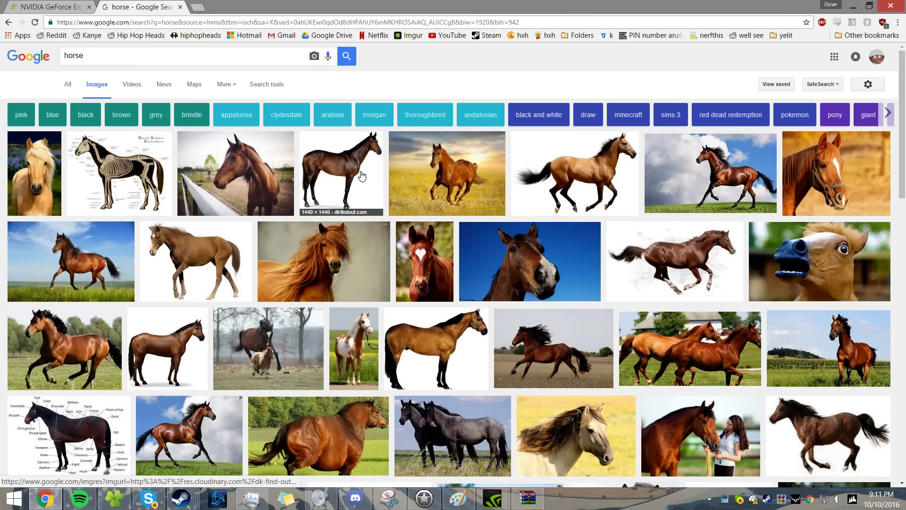
left_click(341, 173)
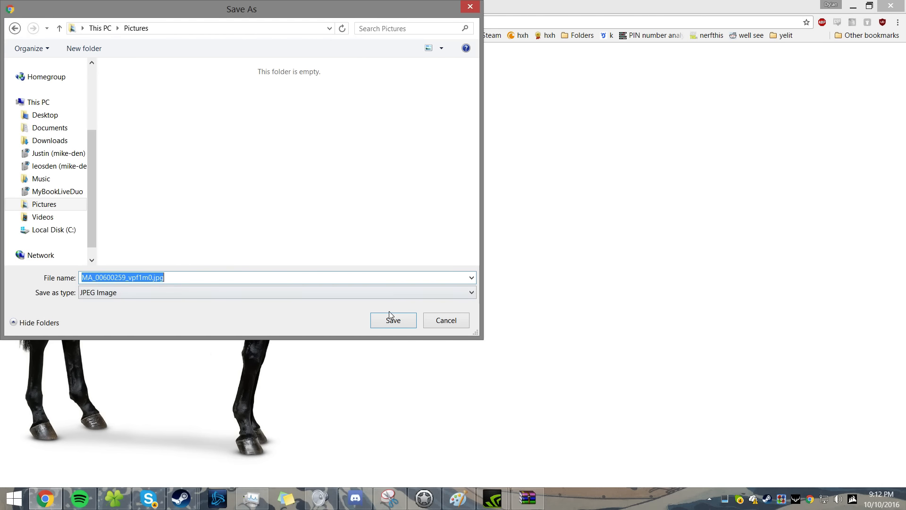
left_click(393, 321)
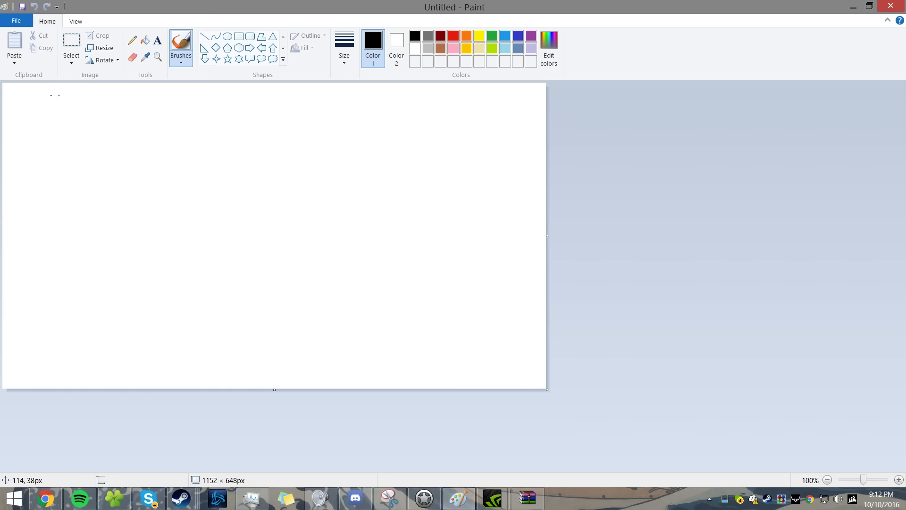
- Open the saved horse photo MA_00600259_vpf1m0.jpg and enlarge the view
left_click(15, 21)
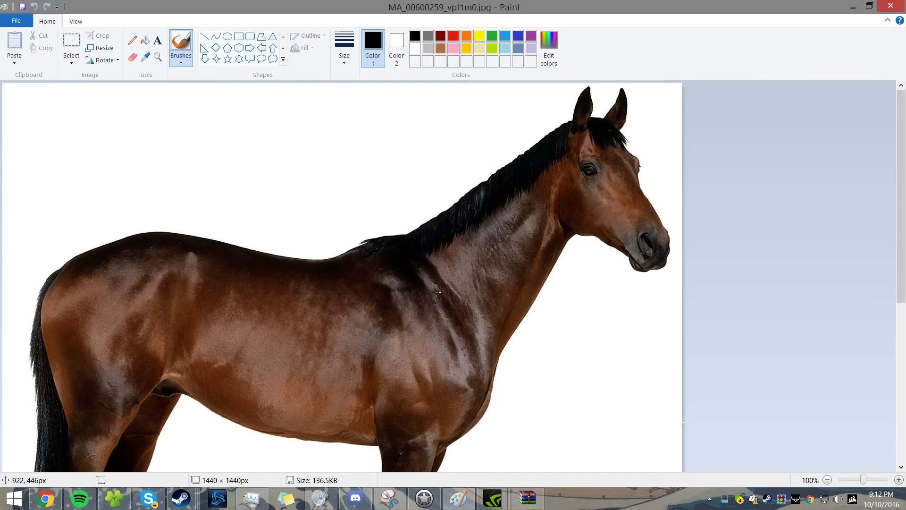
scroll("down", 3)
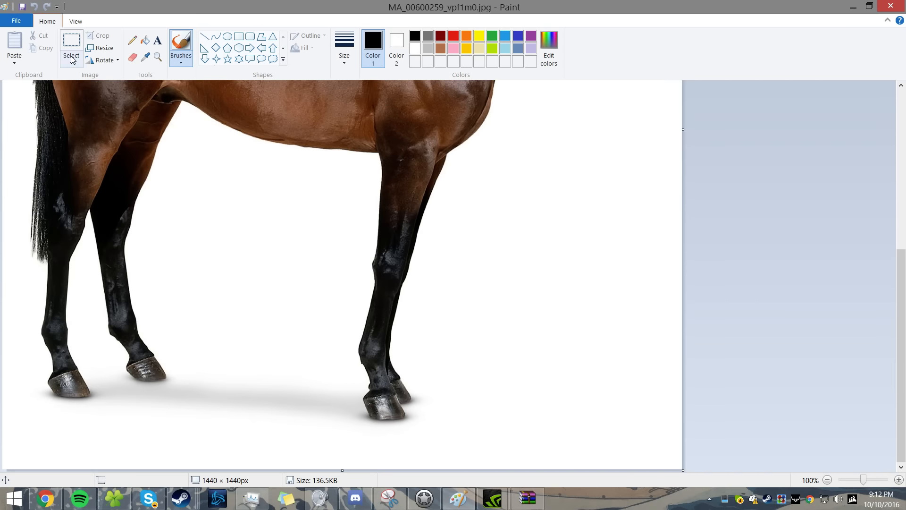
mouse_move(779, 328)
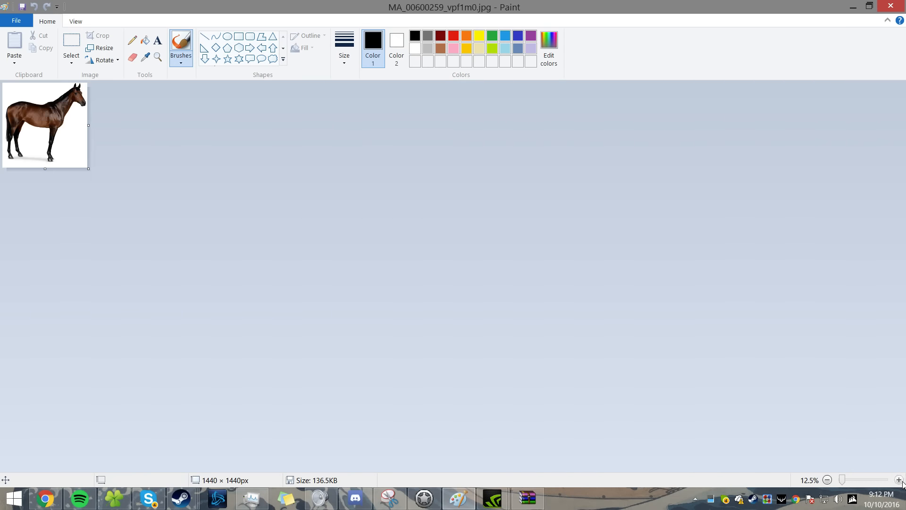
left_click(899, 480)
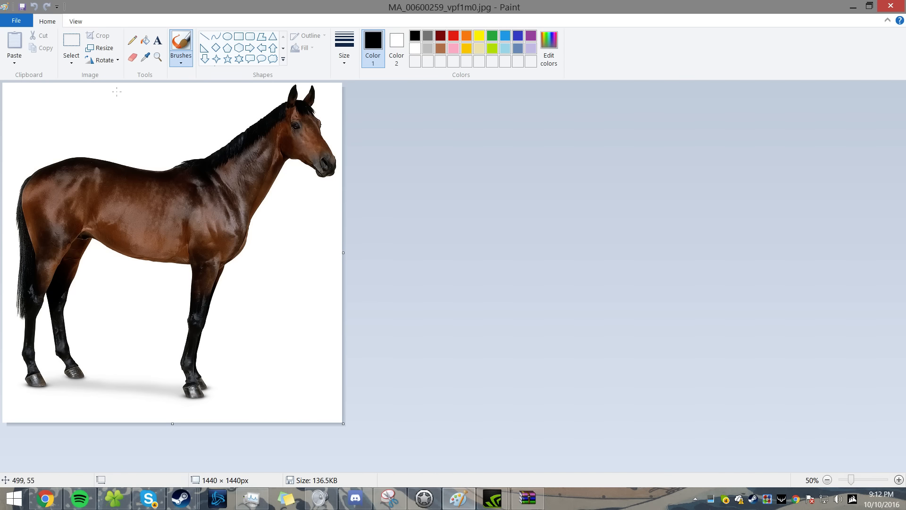
mouse_move(82, 375)
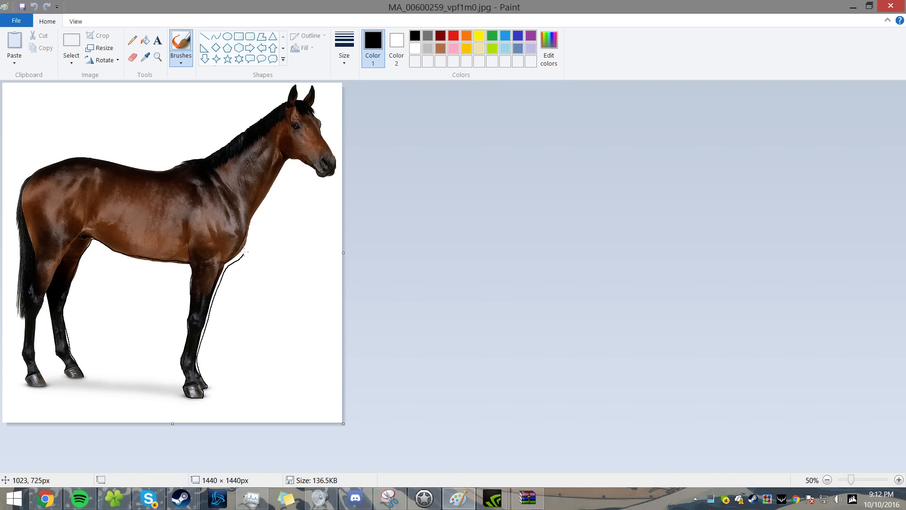
- Trace a black outline around the horse's body
left_click_drag(243, 255, 321, 168)
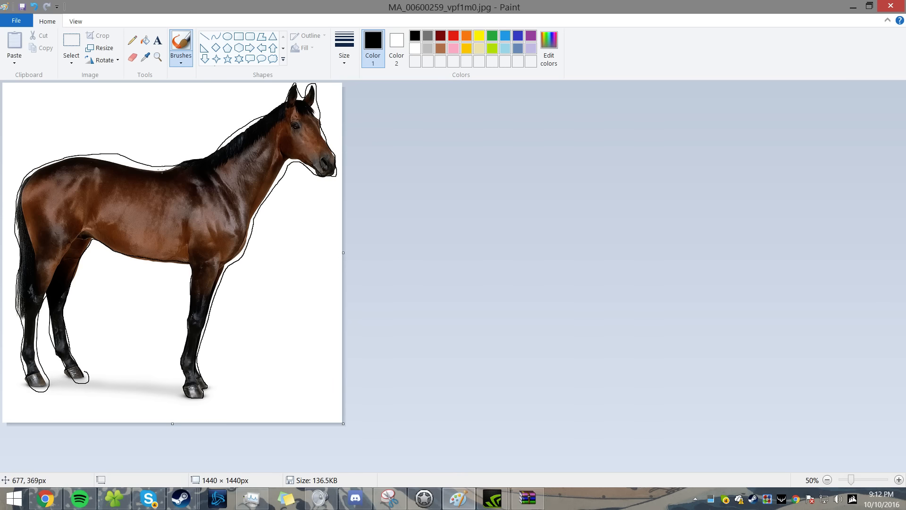
left_click(70, 48)
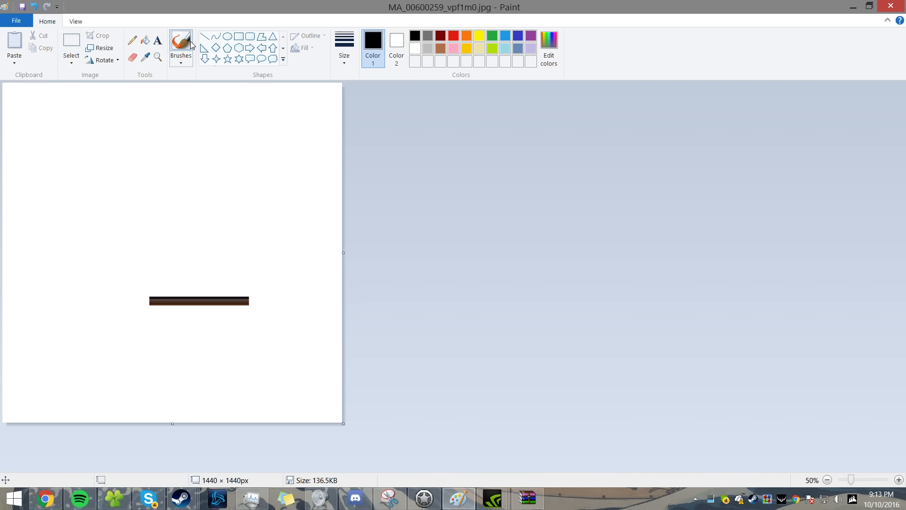
- Drag two curved black brush strokes forming an arched horse back
left_click_drag(70, 271, 129, 239)
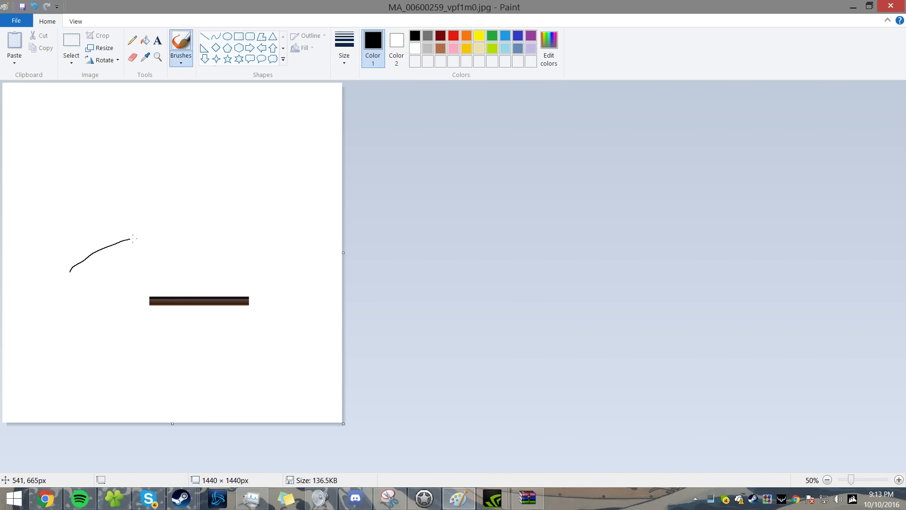
left_click_drag(127, 240, 284, 271)
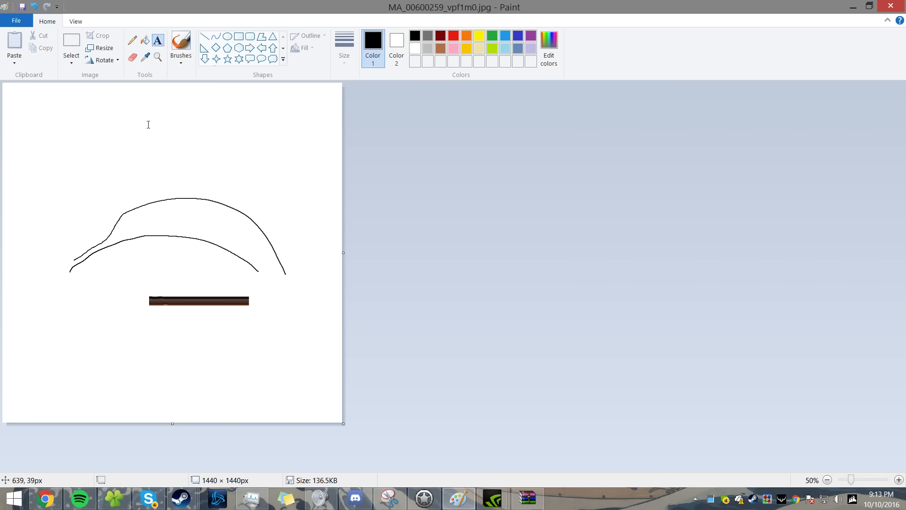
- Type 'horse' in a text box between the arches and make it bold
left_click(157, 41)
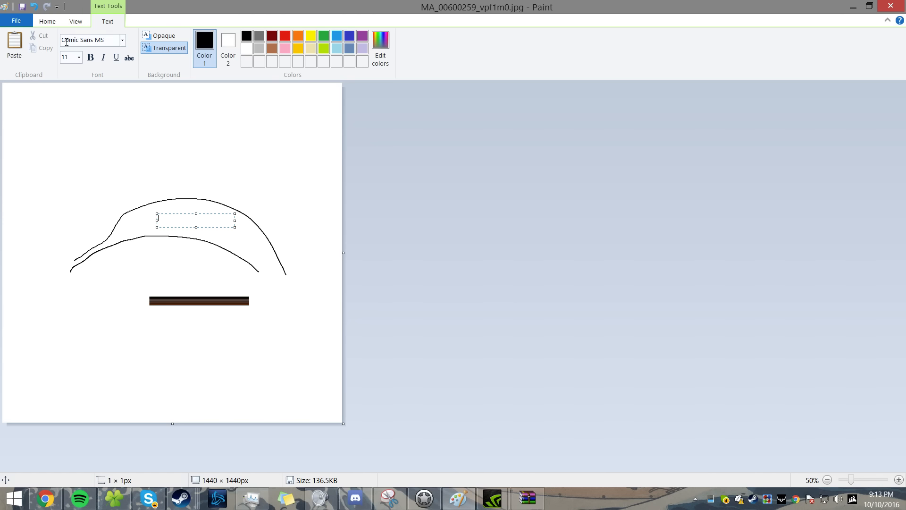
mouse_move(93, 39)
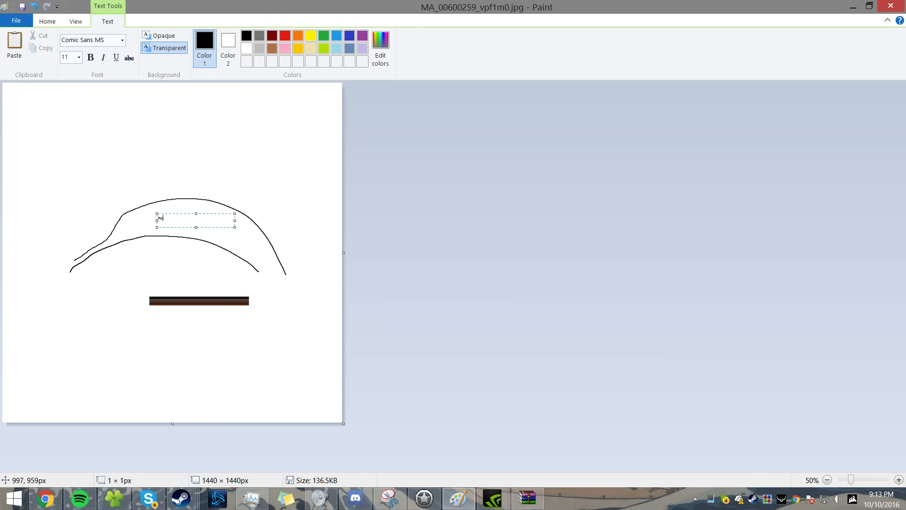
type("horse")
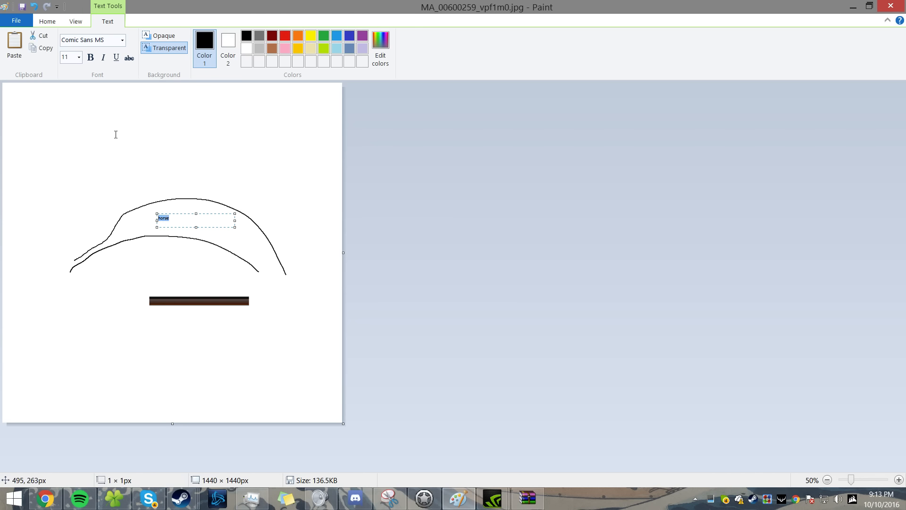
left_click(79, 57)
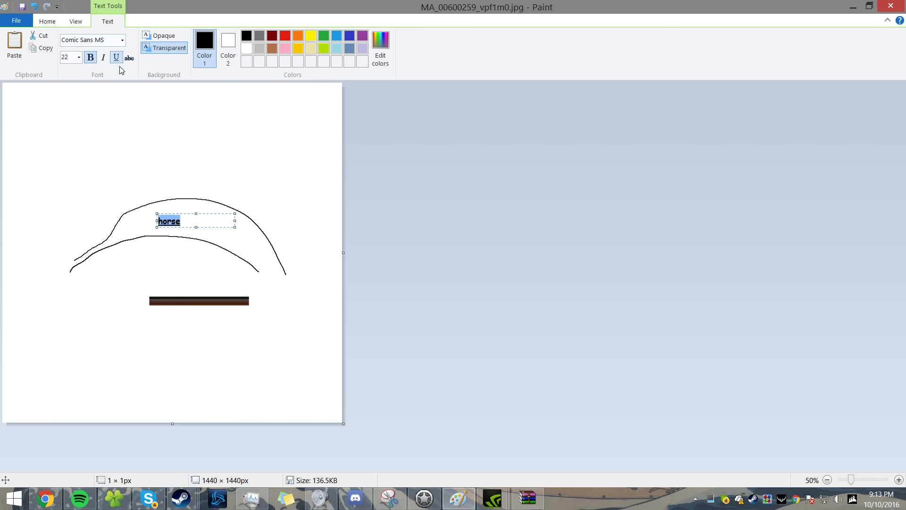
mouse_move(207, 229)
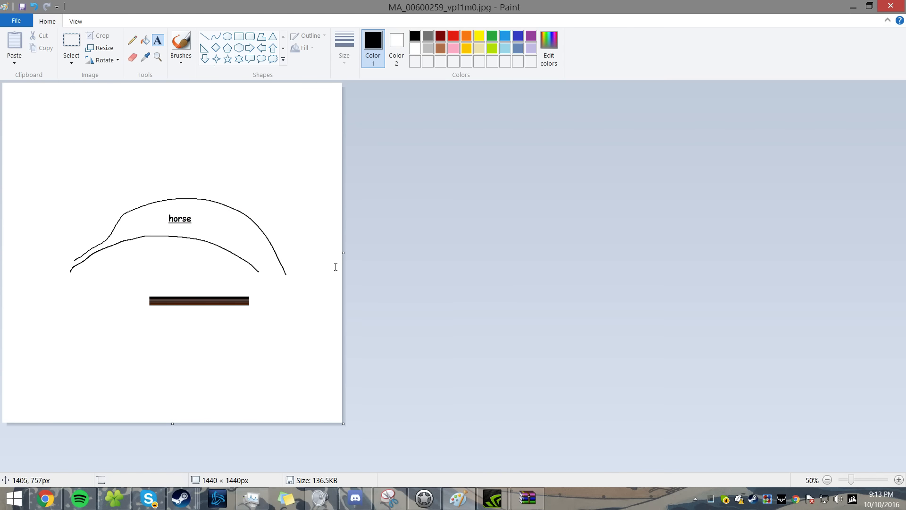
- Start the Select tool to remove the leftover brown bar
left_click(72, 46)
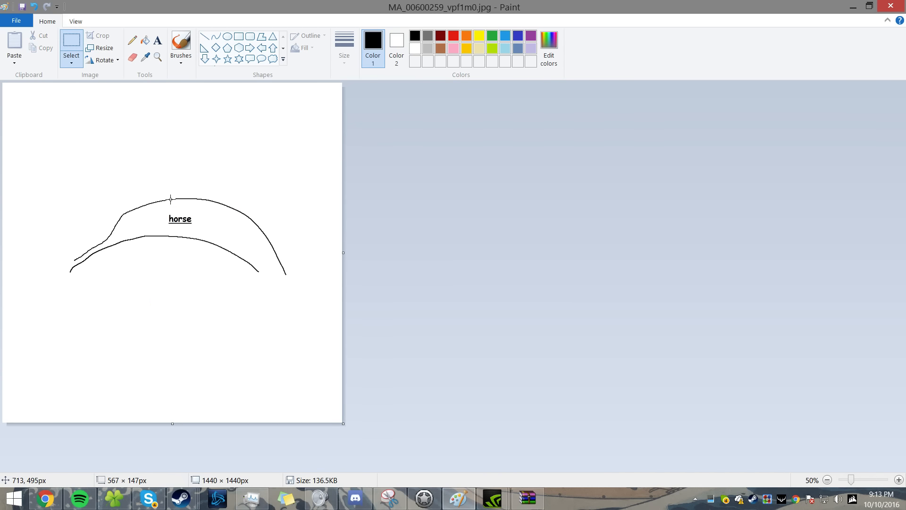
mouse_move(201, 230)
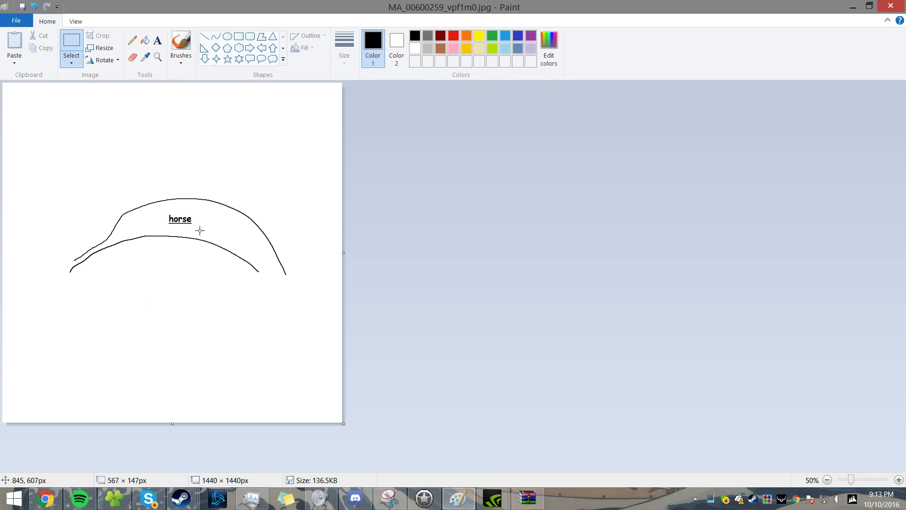
mouse_move(138, 204)
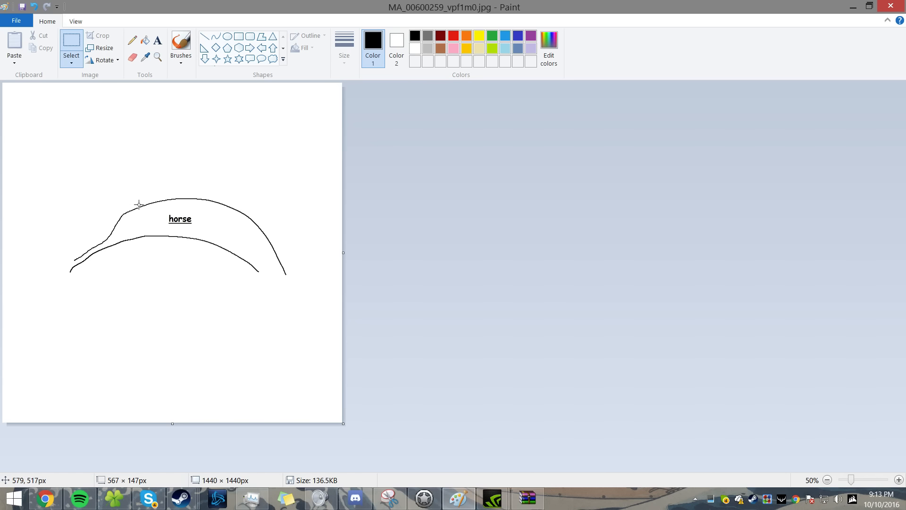
mouse_move(168, 265)
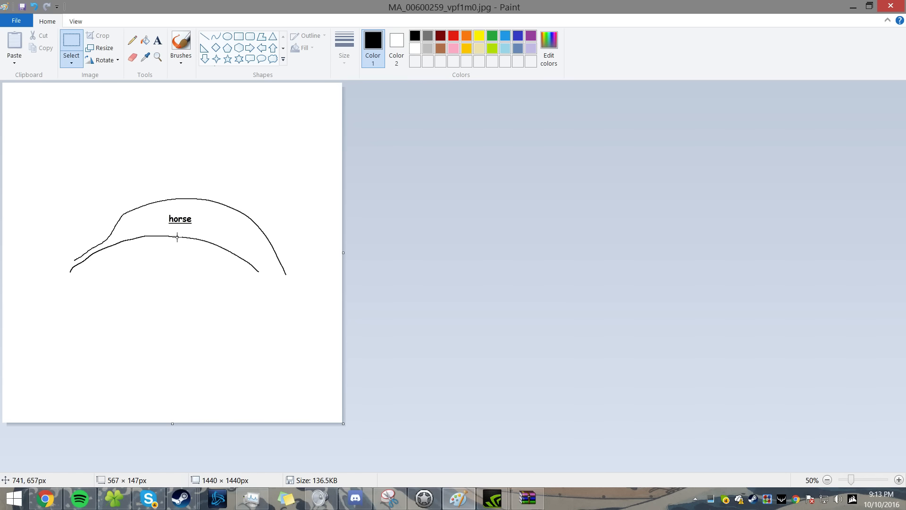
mouse_move(110, 247)
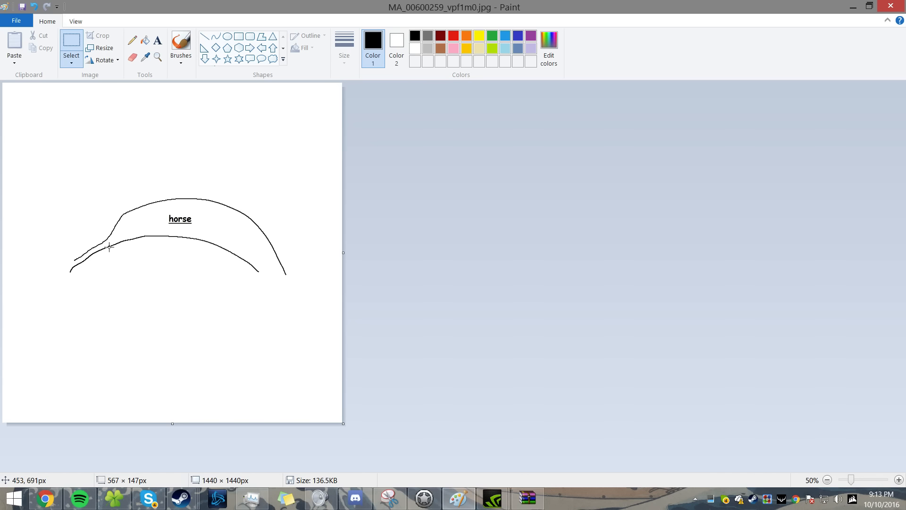